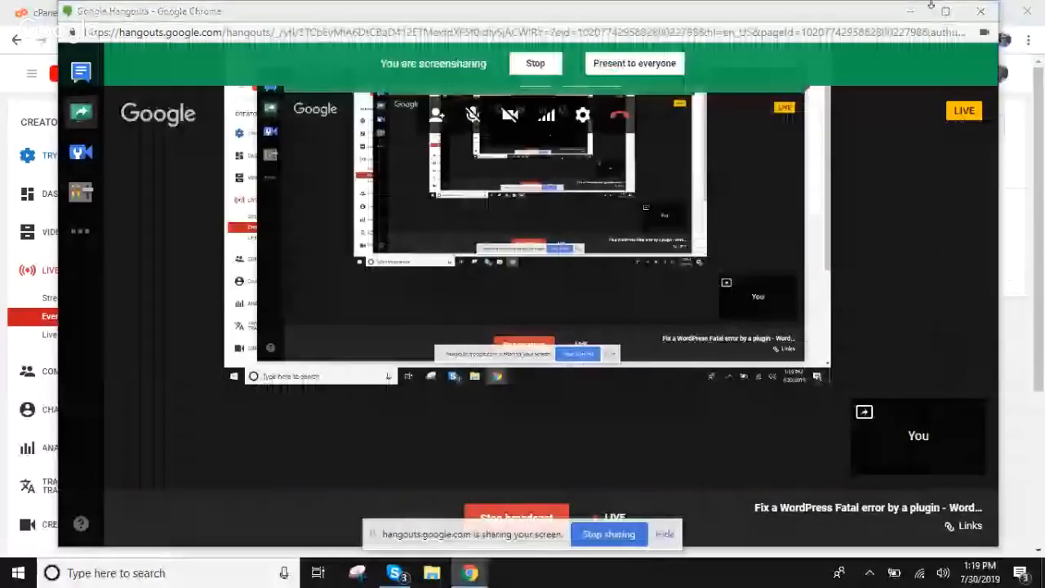
Hide the Hangouts broadcast window so the finnious.com fatal error is visible
left_click(257, 12)
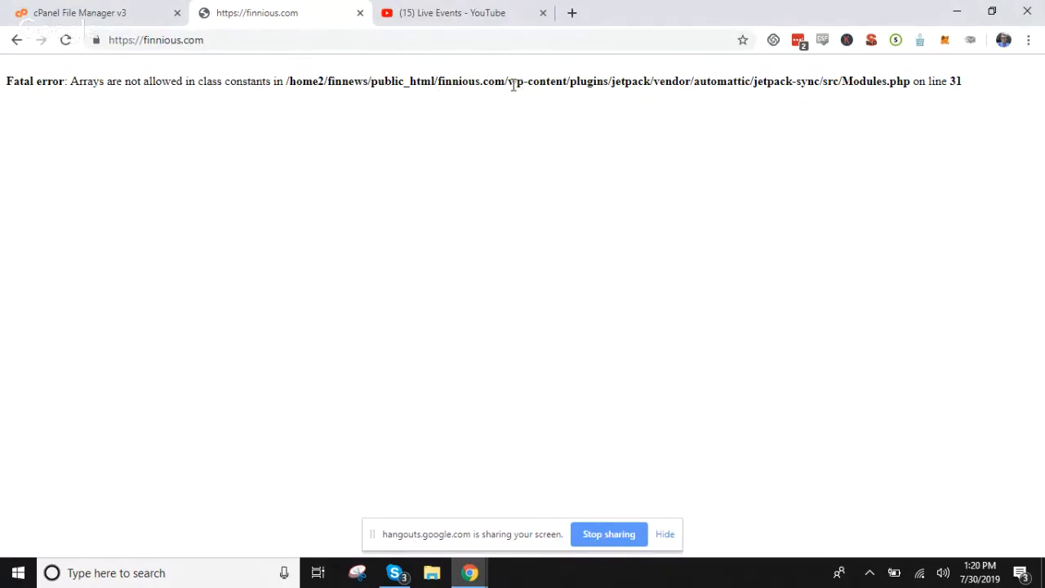
Highlight the wp-content/plugins/jetpack path in the fatal error message
double_click(535, 81)
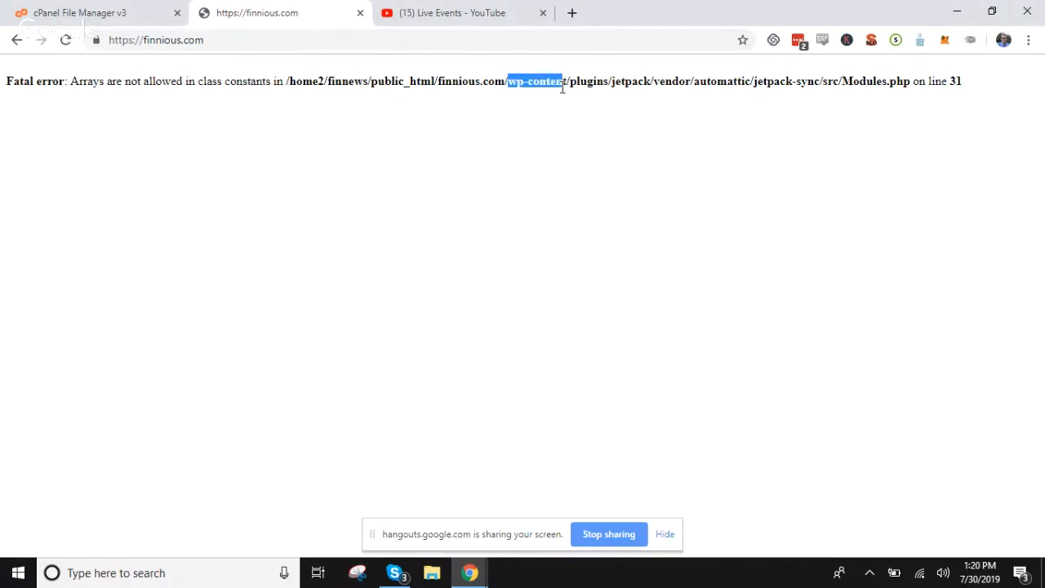
left_click_drag(564, 81, 632, 80)
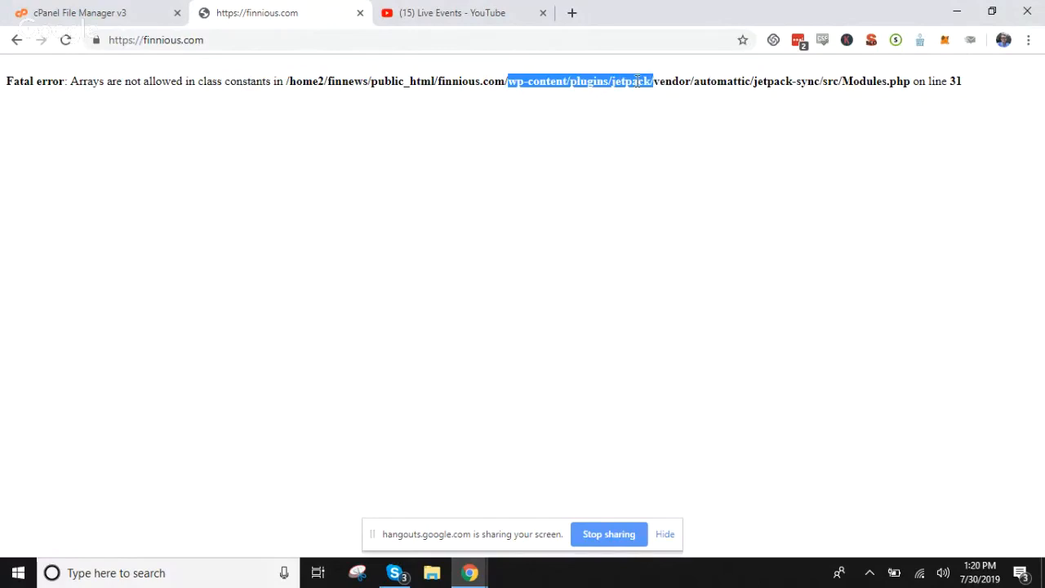
mouse_move(653, 103)
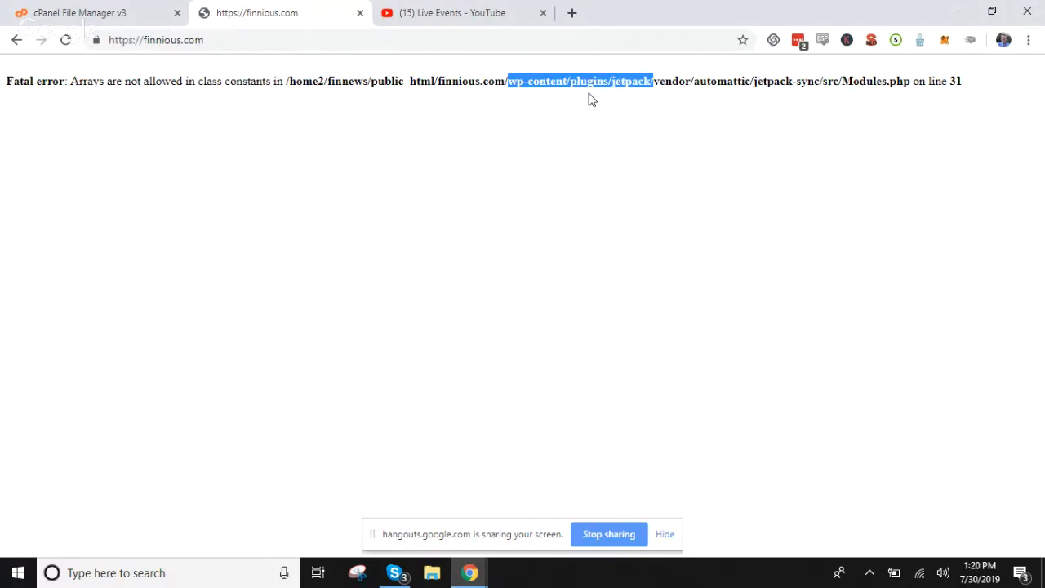
double_click(589, 81)
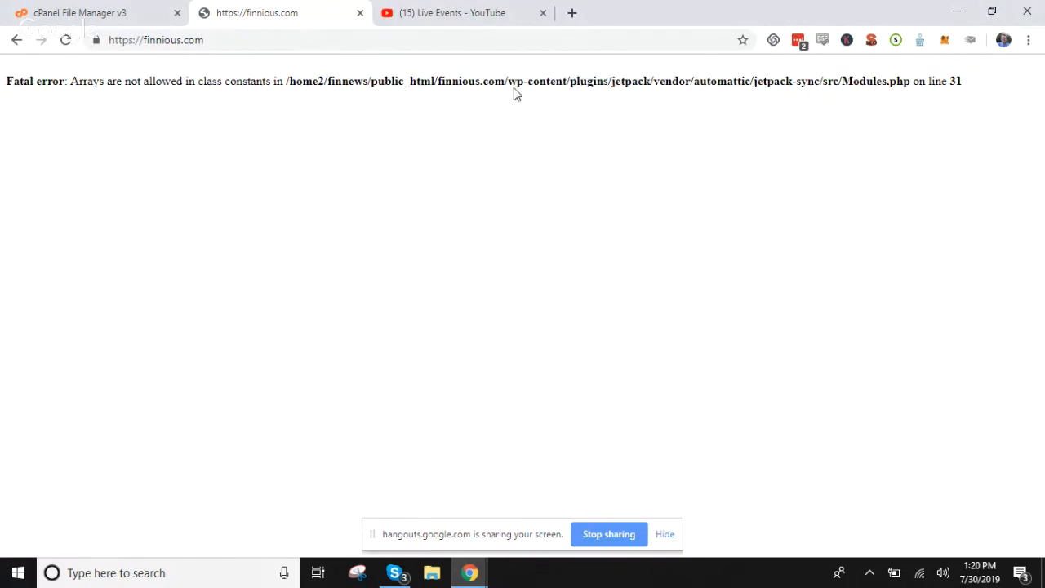
double_click(588, 81)
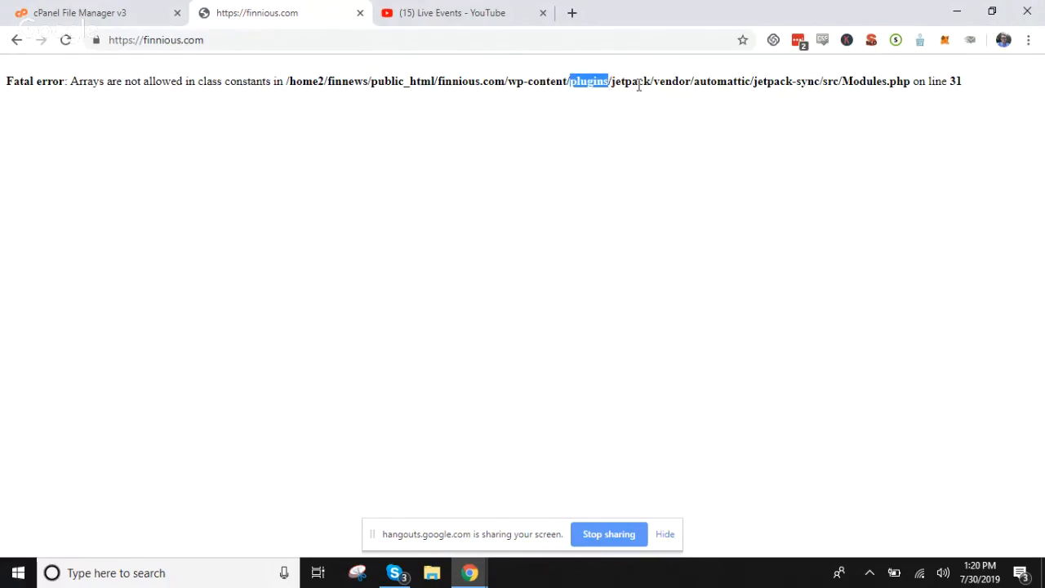
double_click(630, 81)
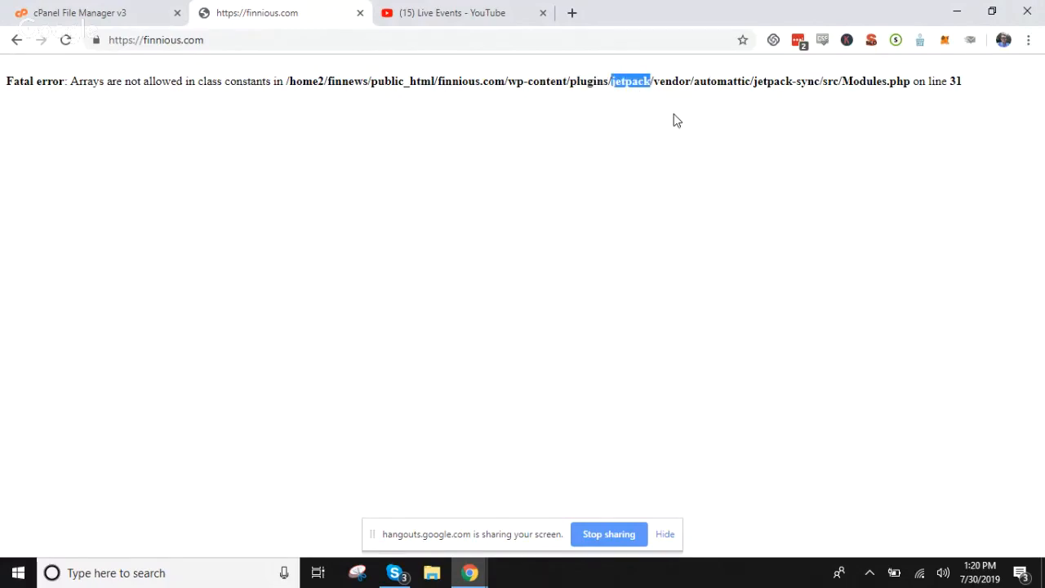
double_click(721, 81)
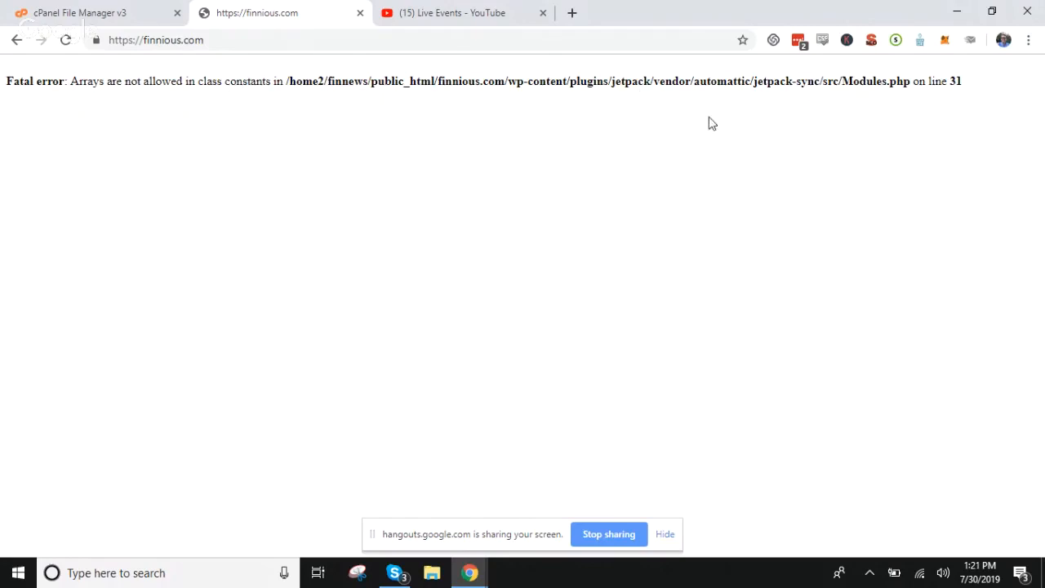
mouse_move(580, 81)
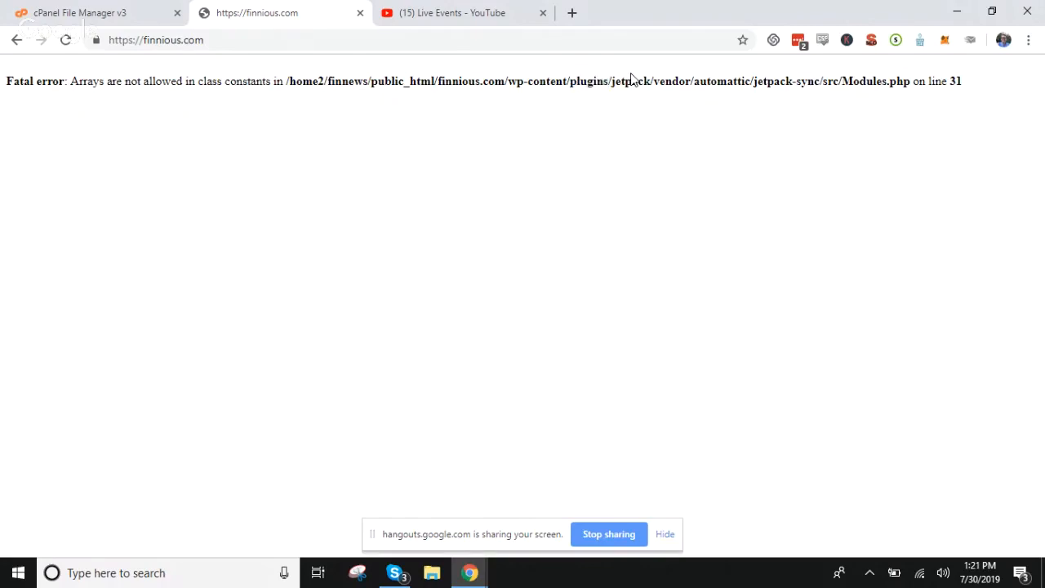
double_click(630, 81)
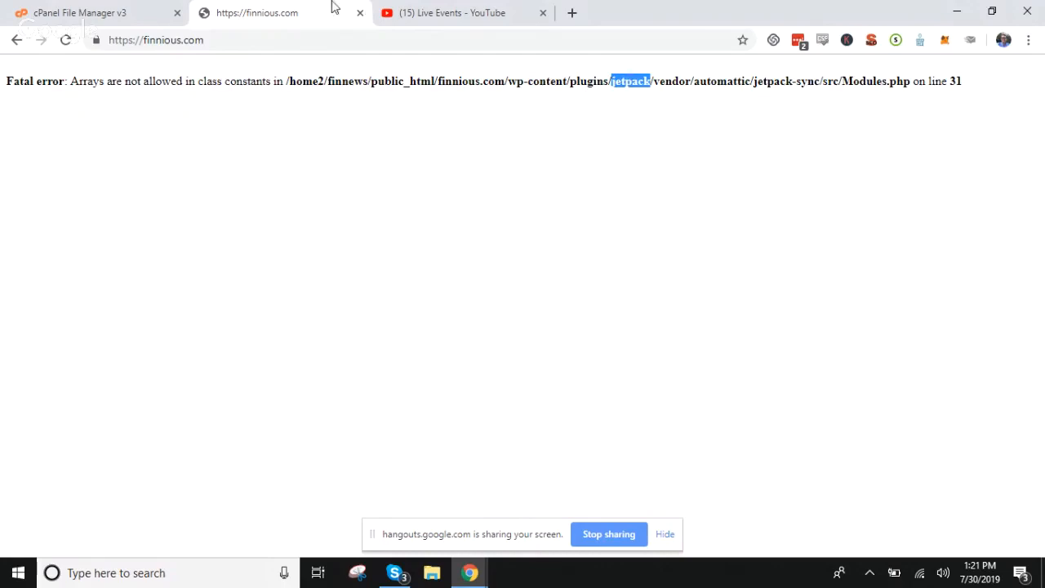
Re-highlight finnious and jetpack in the error path and show File Manager's plugins folder
left_click(79, 12)
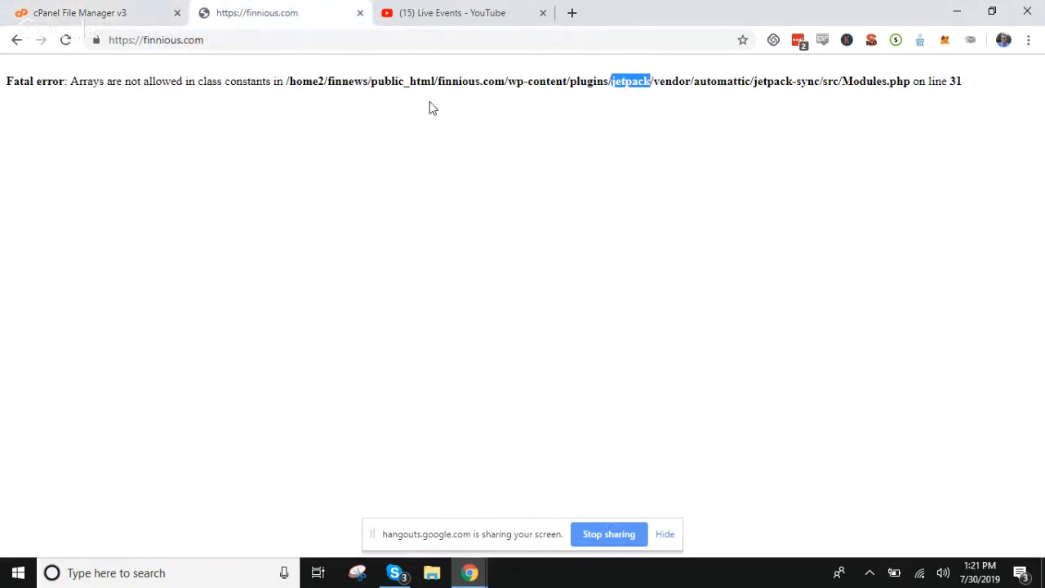
mouse_move(493, 80)
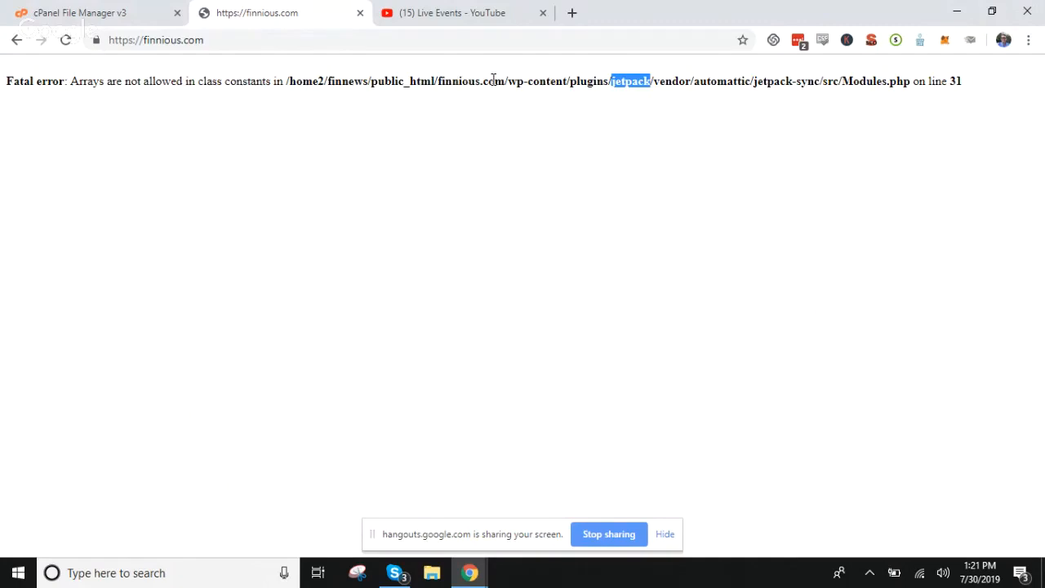
double_click(459, 81)
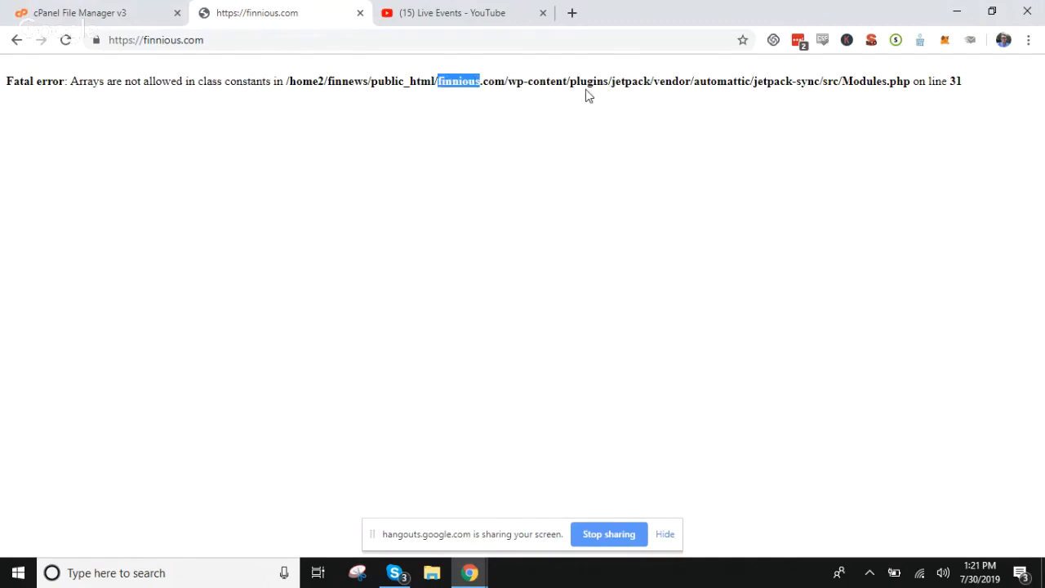
double_click(629, 81)
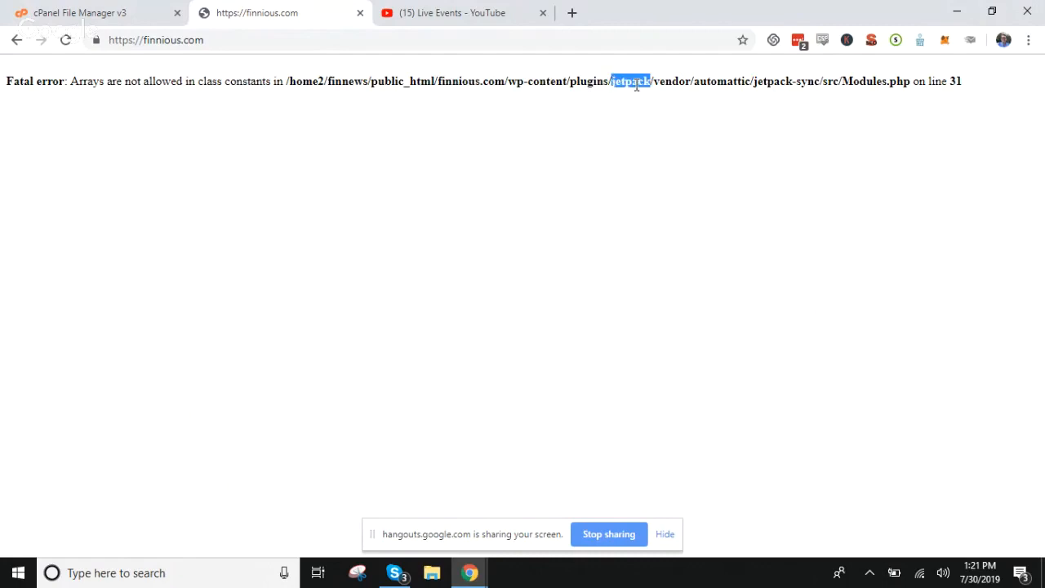
left_click(79, 12)
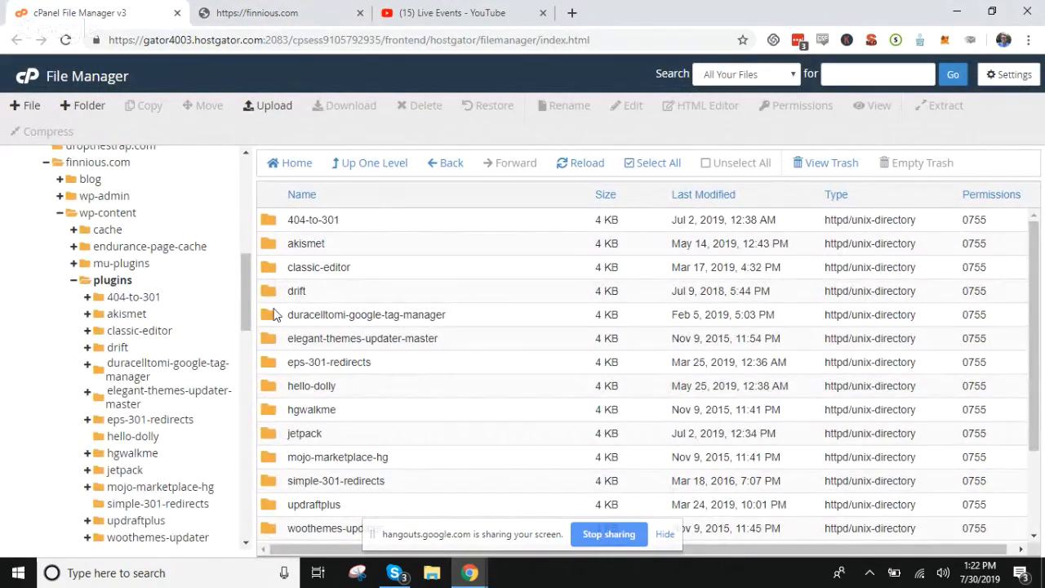
Rename the jetpack plugin folder to jetpack-1 and return to the finnious.com tab
left_click(305, 433)
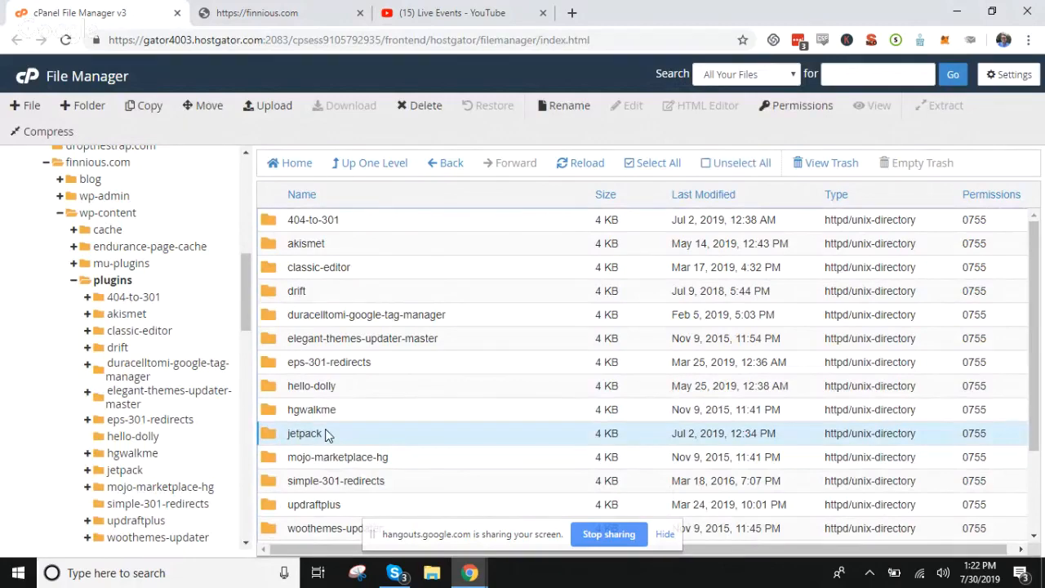
mouse_move(557, 154)
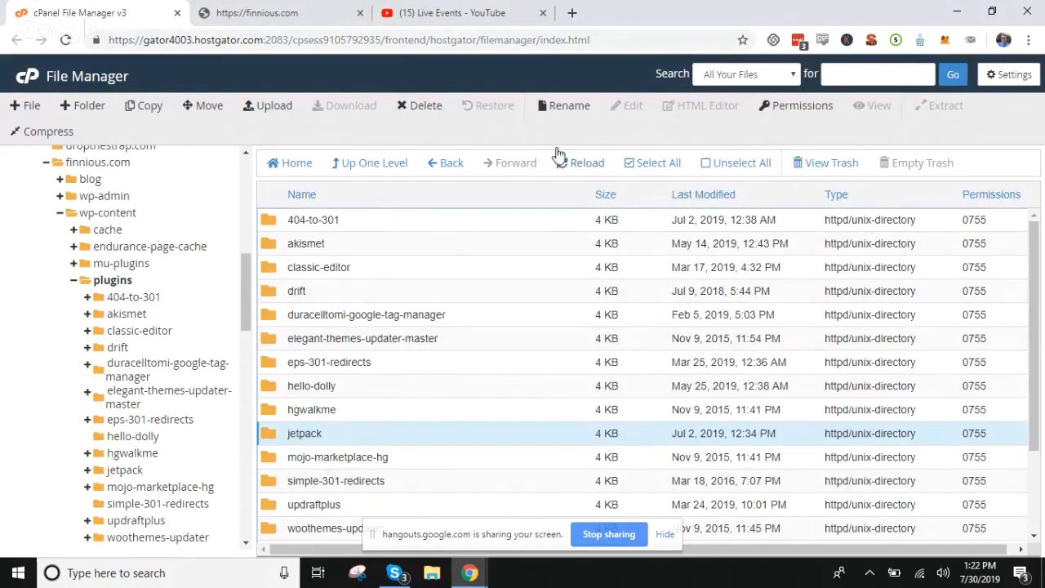
left_click(568, 105)
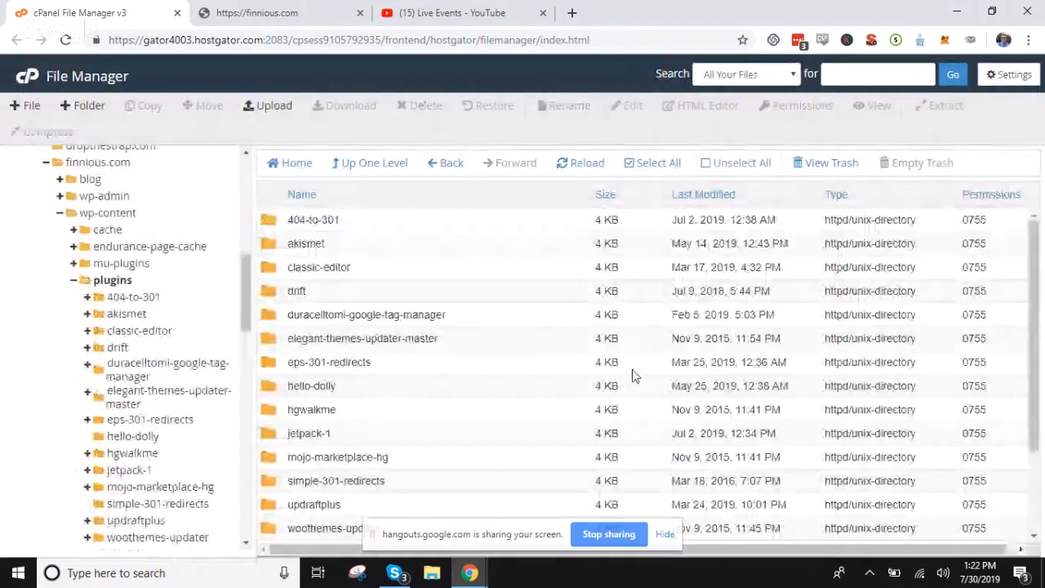
left_click(256, 12)
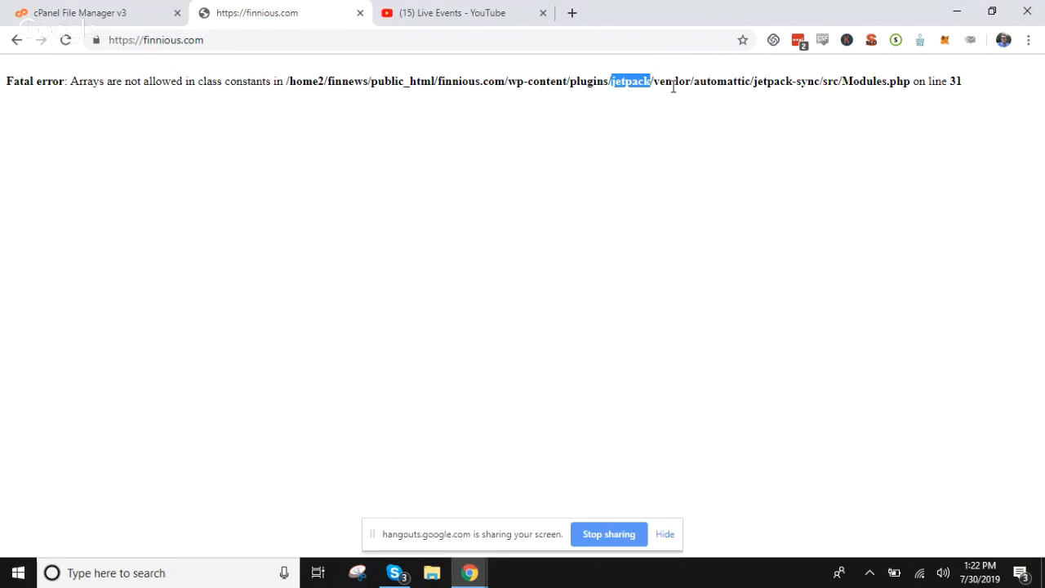
mouse_move(257, 13)
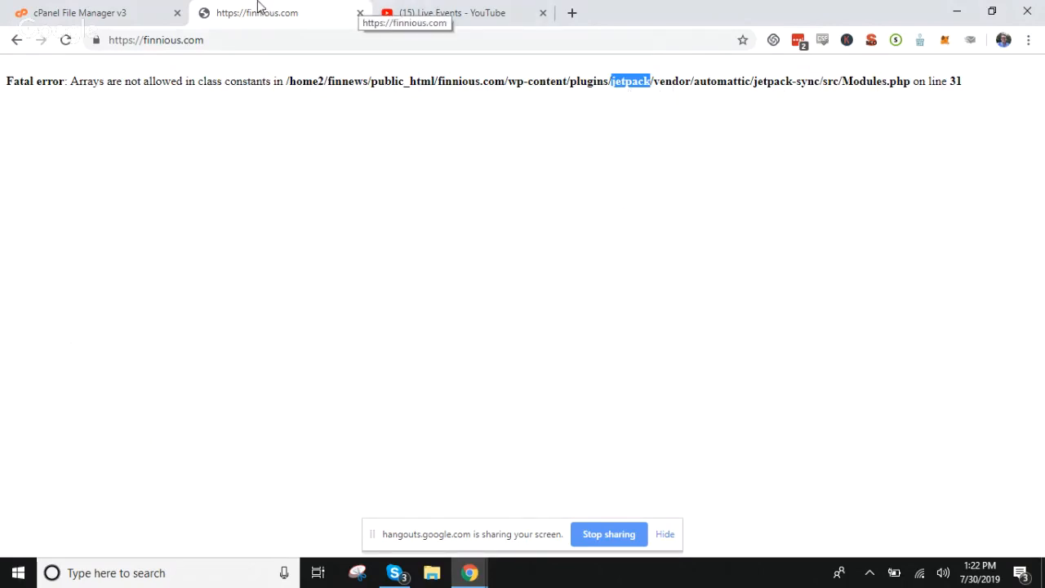
Verify the jetpack-1 rename, then reload finnious.com until its homepage appears
left_click(79, 13)
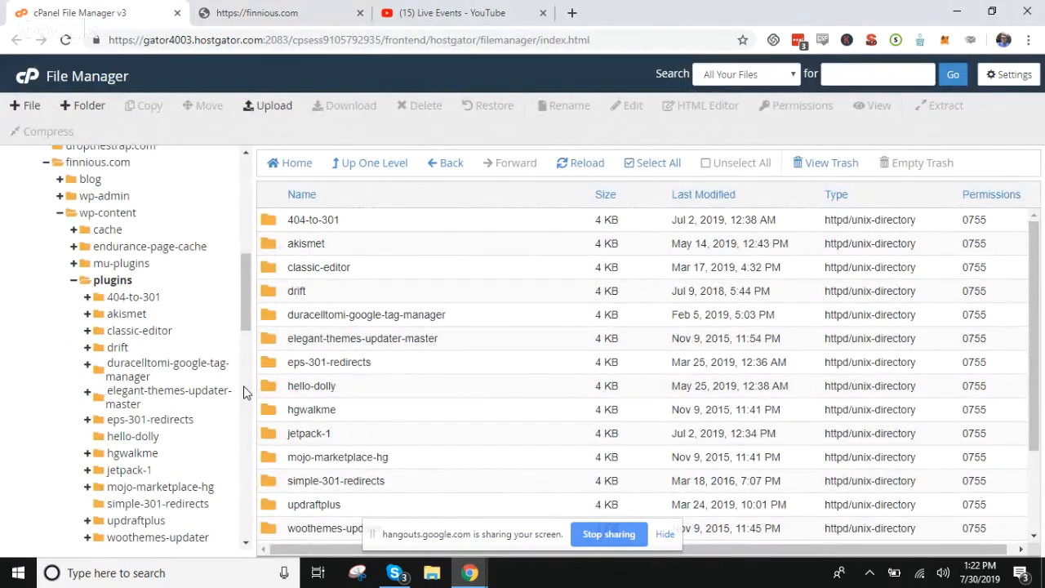
left_click(256, 12)
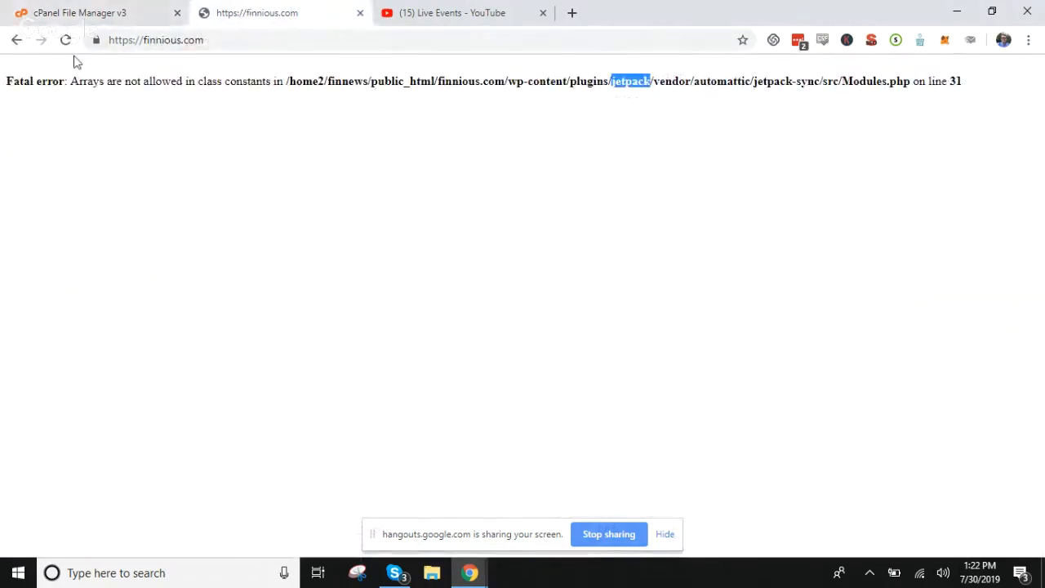
left_click(65, 40)
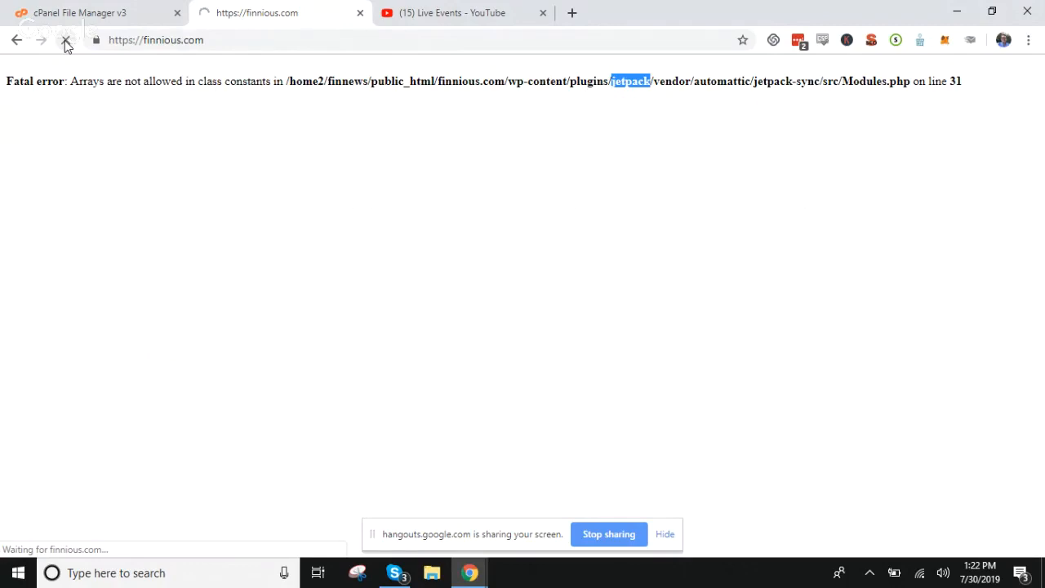
left_click(65, 40)
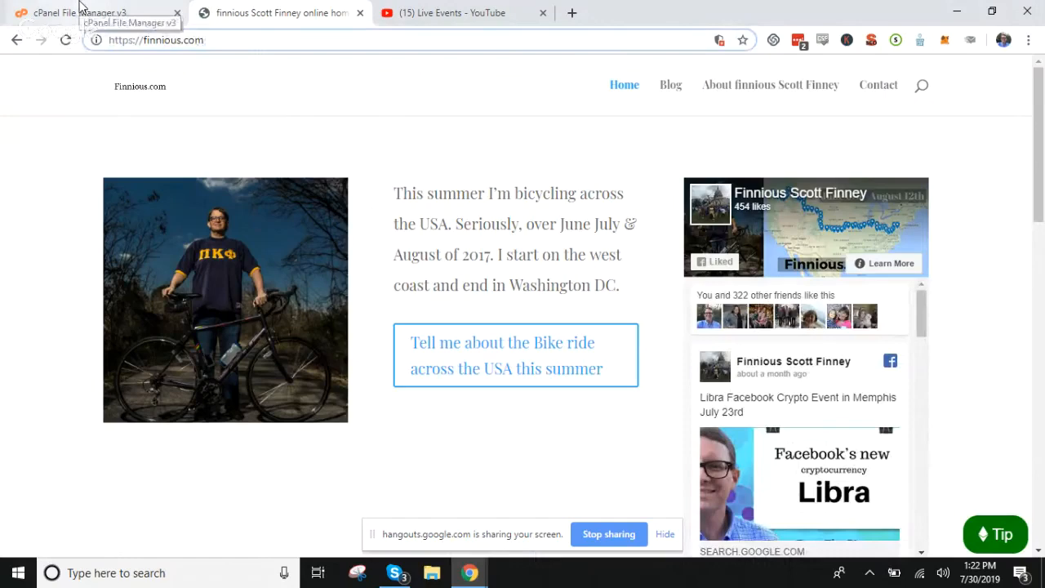
Rename jetpack-1 back to jetpack, reload finnious.com, and enter /wp-admin/ in the address
left_click(90, 12)
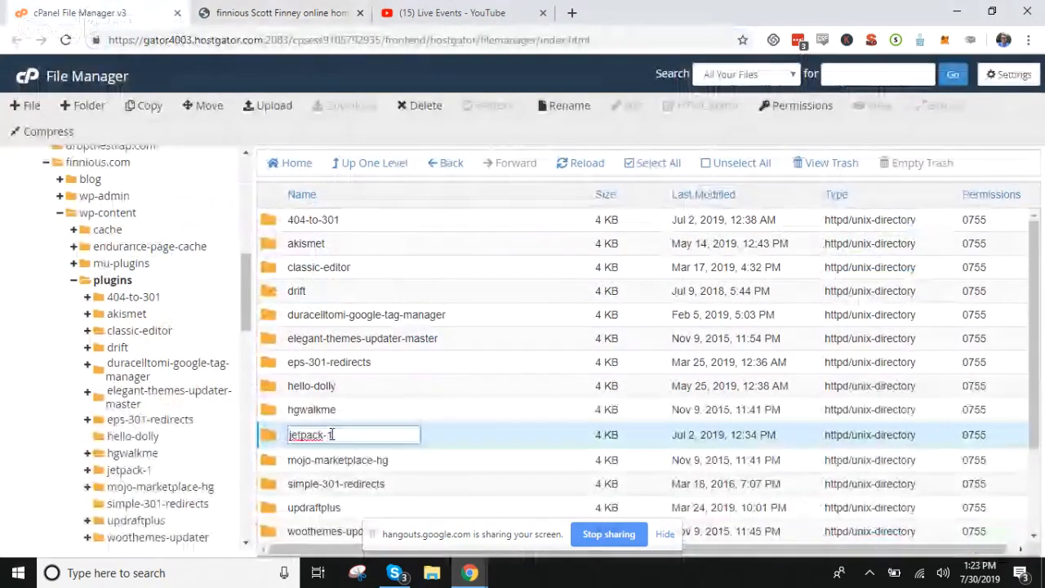
key("Return")
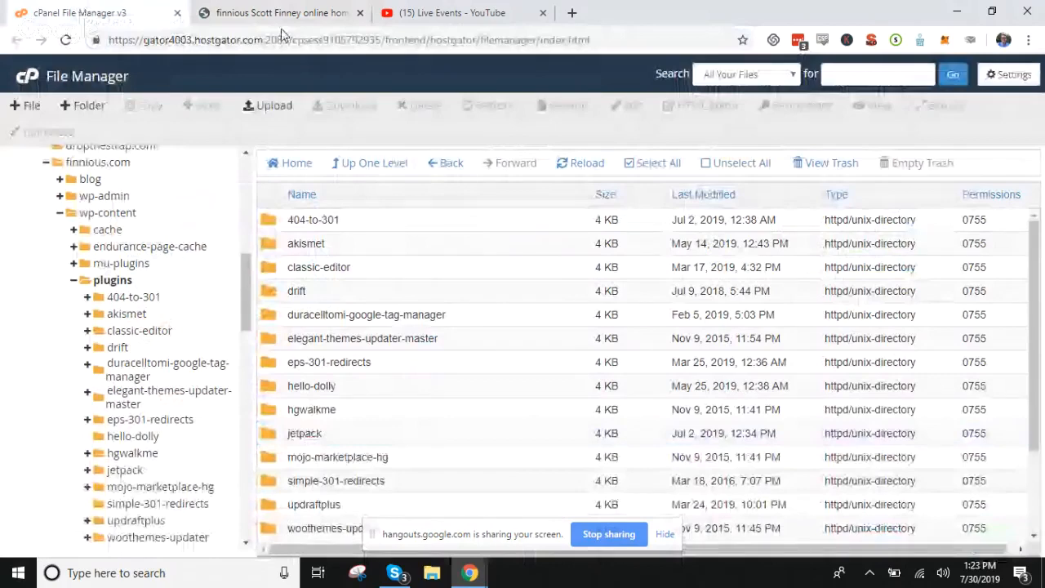
left_click(278, 12)
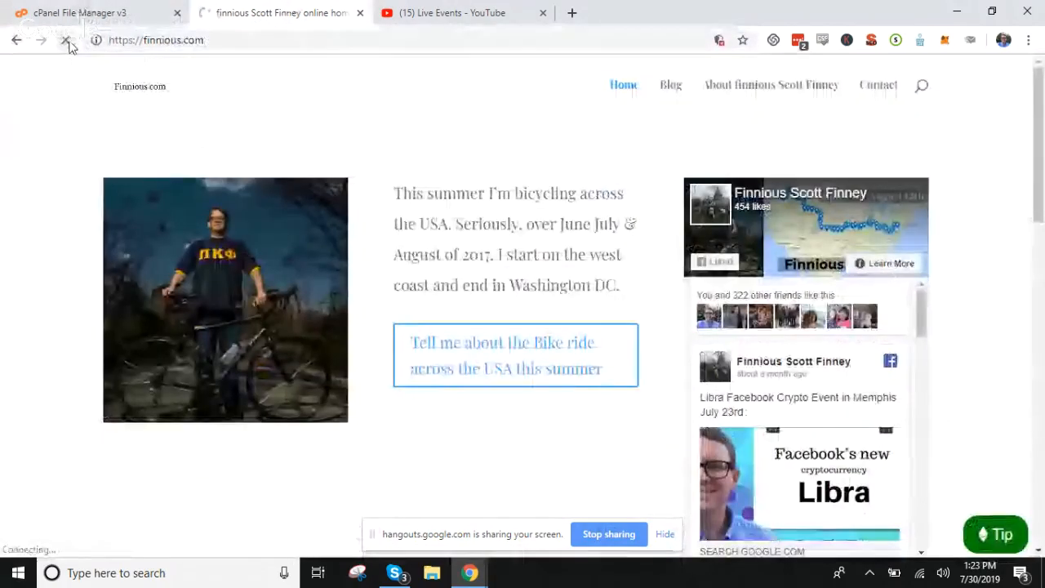
left_click(65, 40)
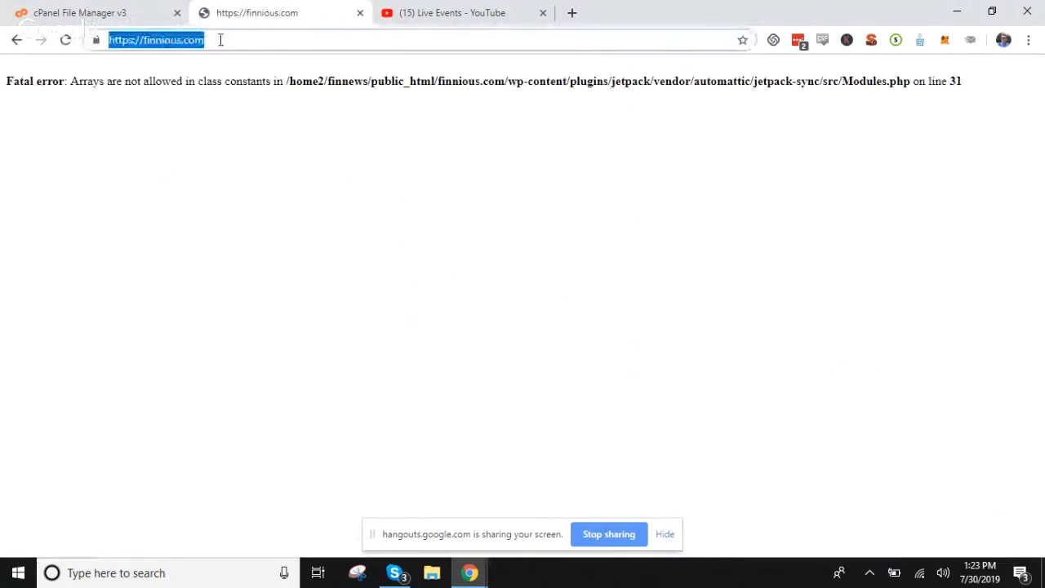
type("/wp-admin/")
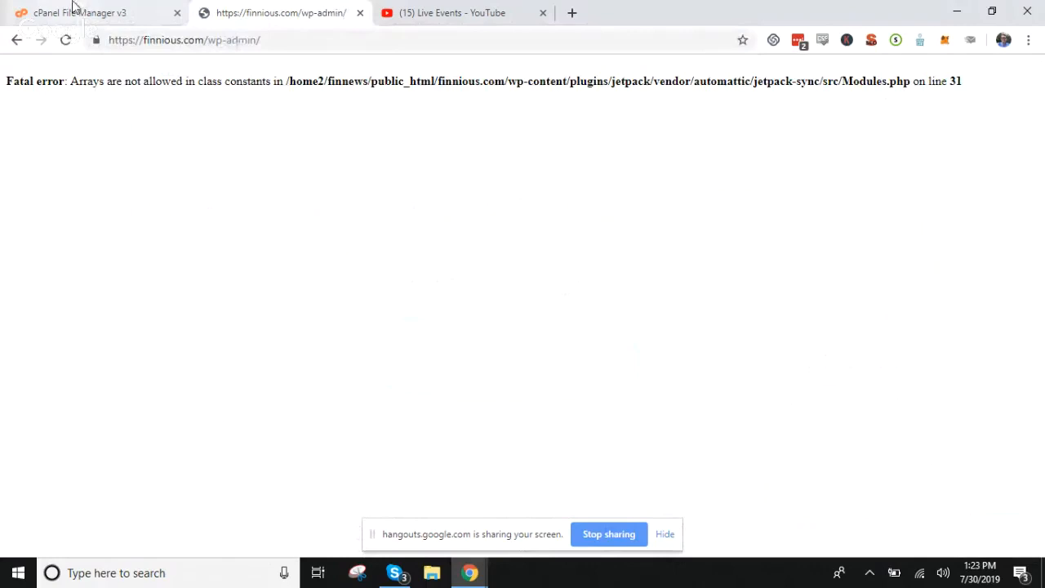
Rename jetpack to jetpack-1 again, reload wp-admin, and return to File Manager
left_click(80, 12)
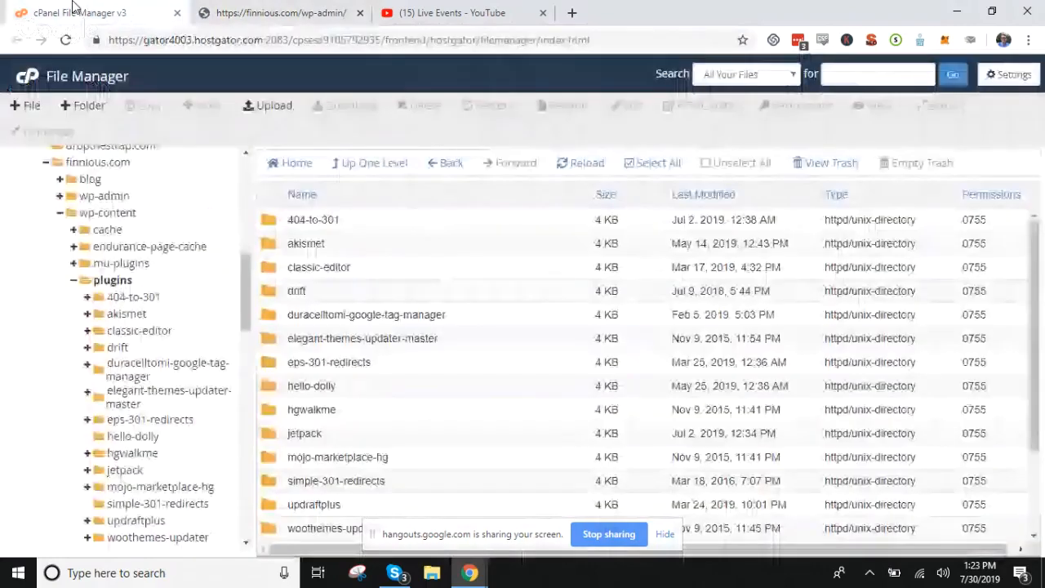
left_click(304, 433)
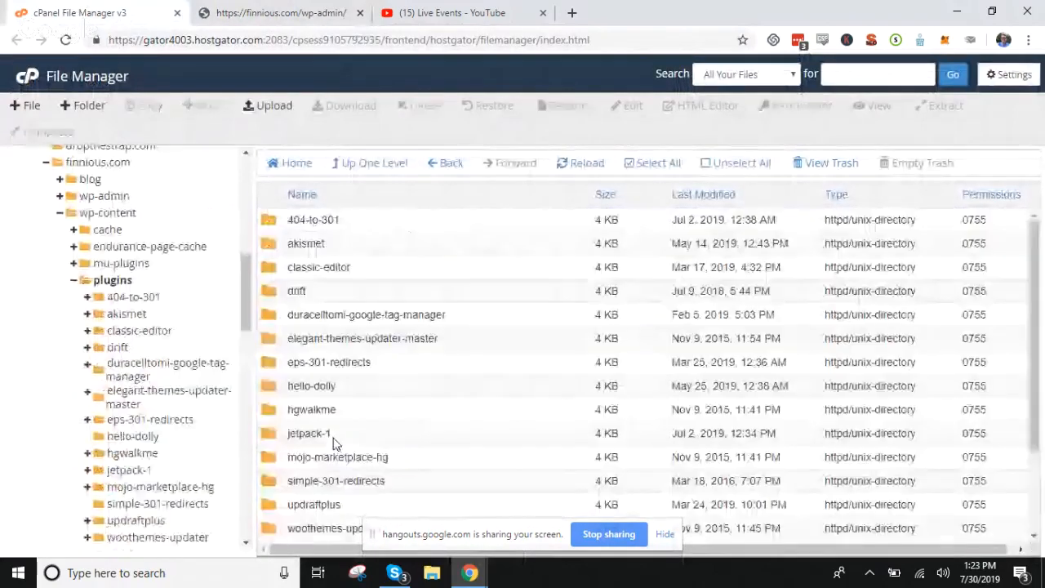
left_click(281, 12)
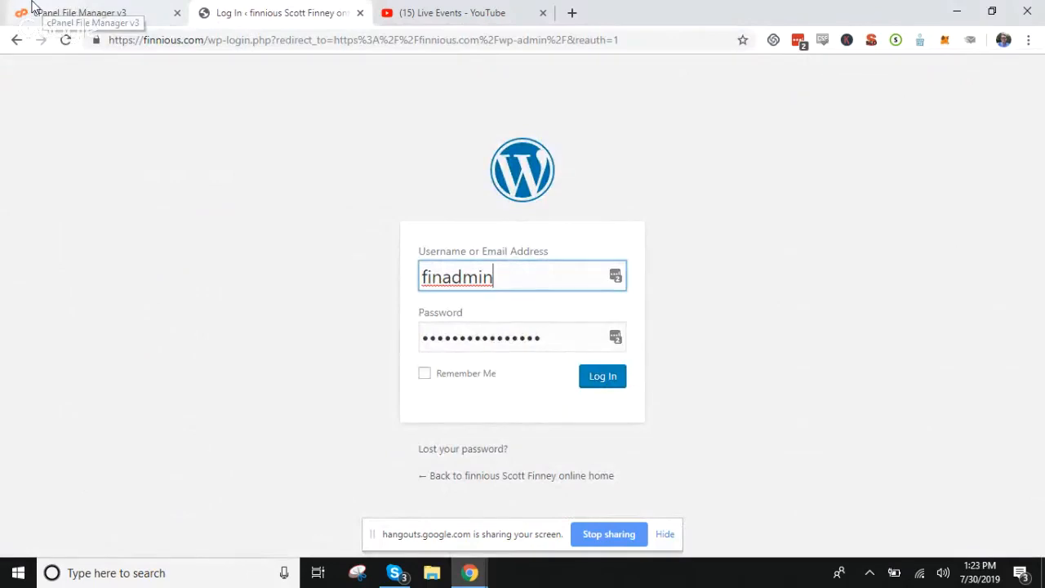
left_click(90, 13)
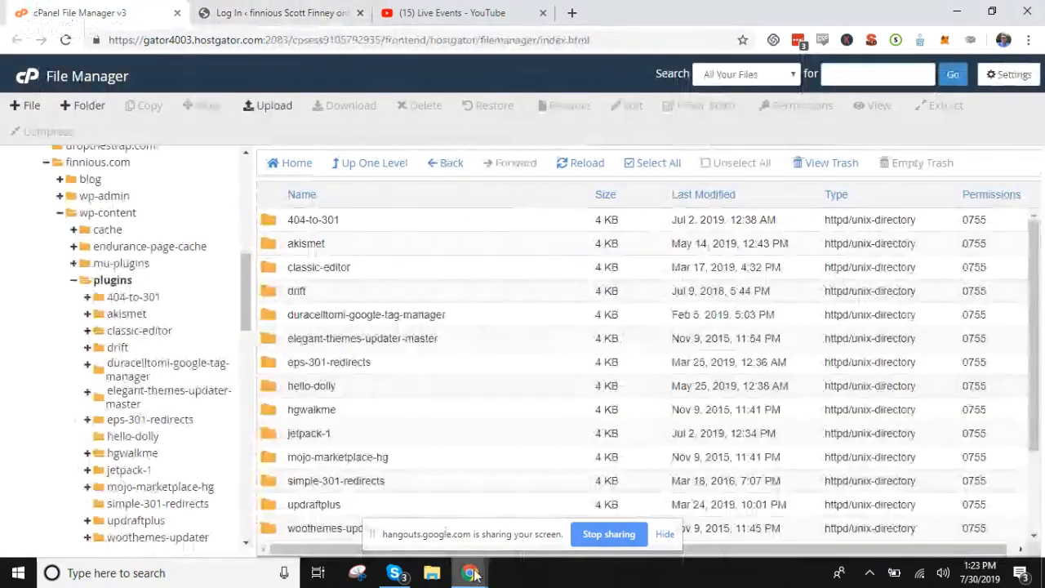